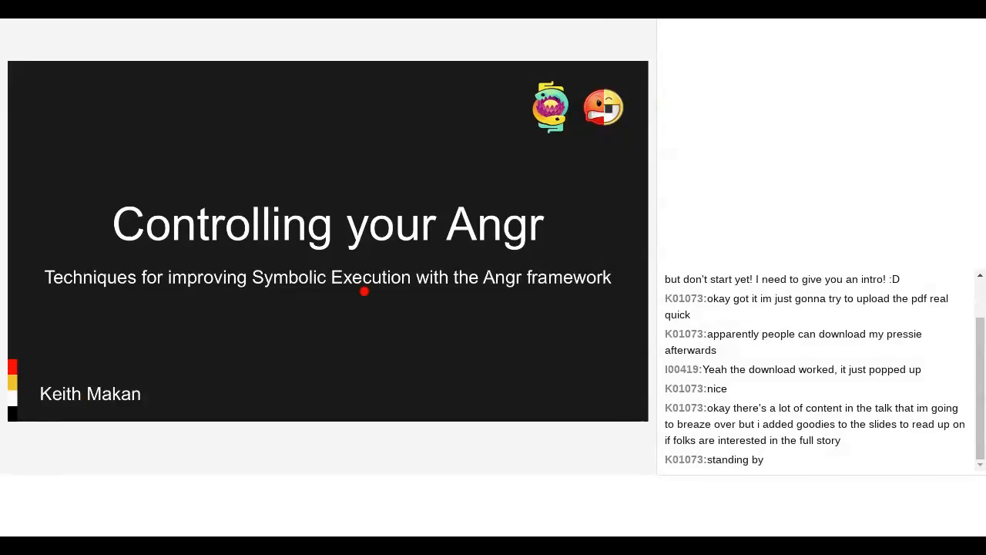
pyautogui.moveTo(366, 367)
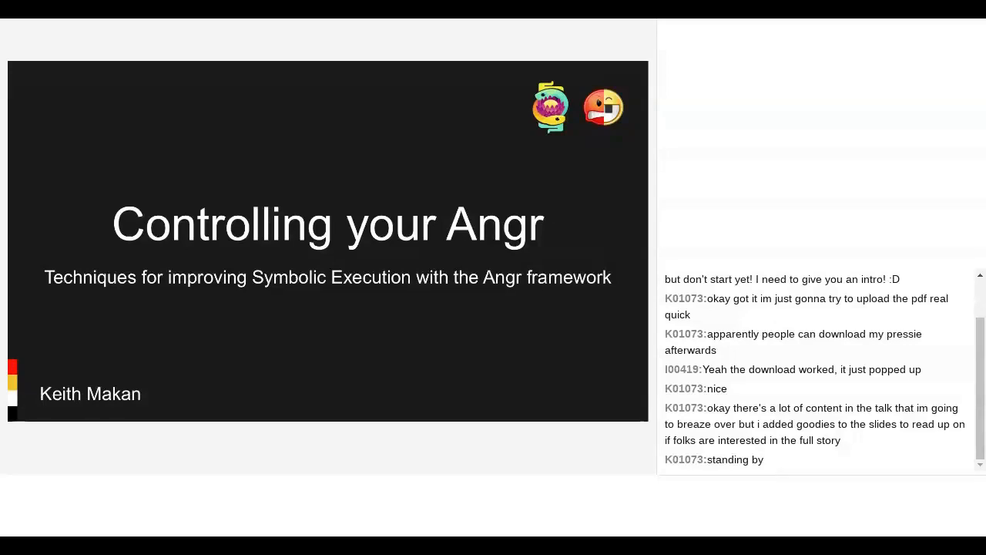
pyautogui.scroll(-3)
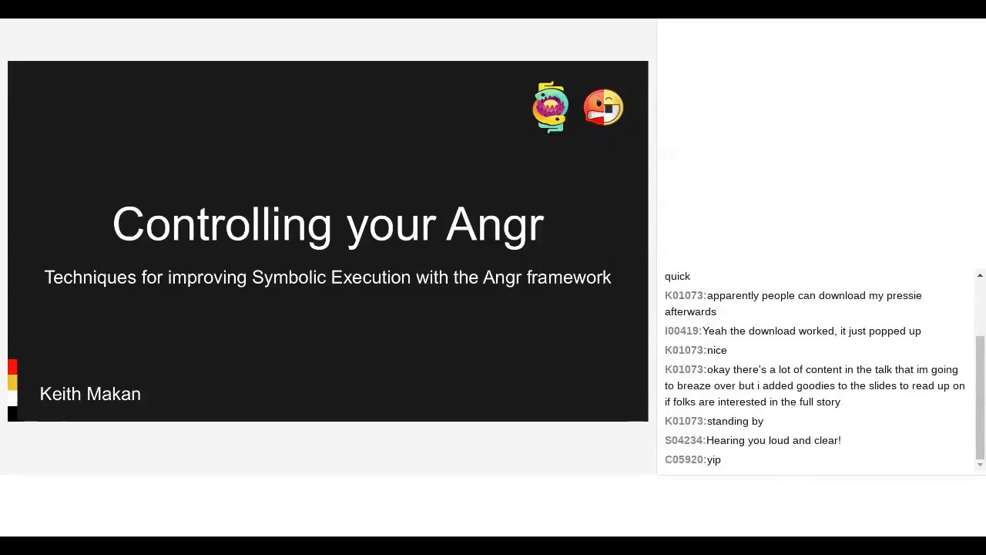
pyautogui.scroll(-3)
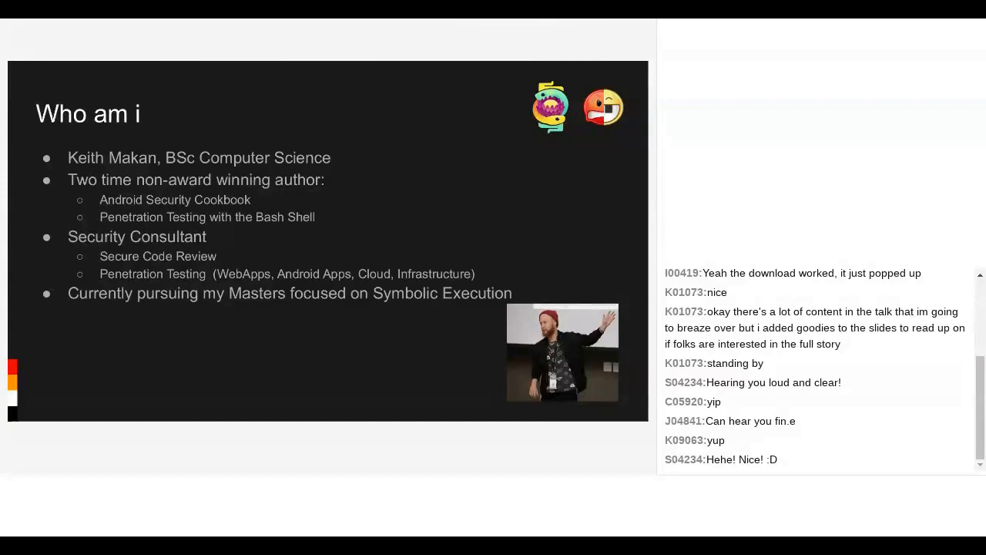
pyautogui.scroll(-3)
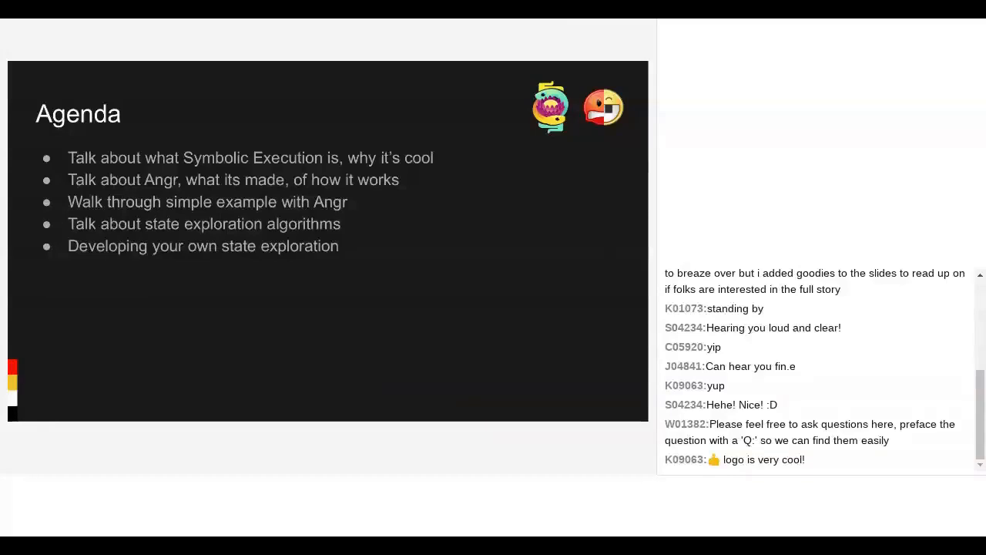
pyautogui.press('Right')
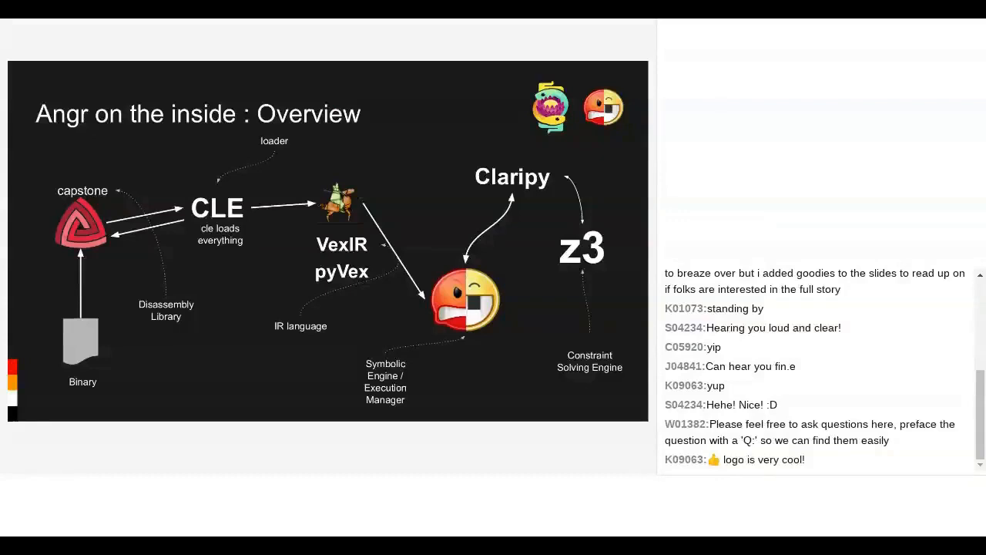
pyautogui.scroll(-3)
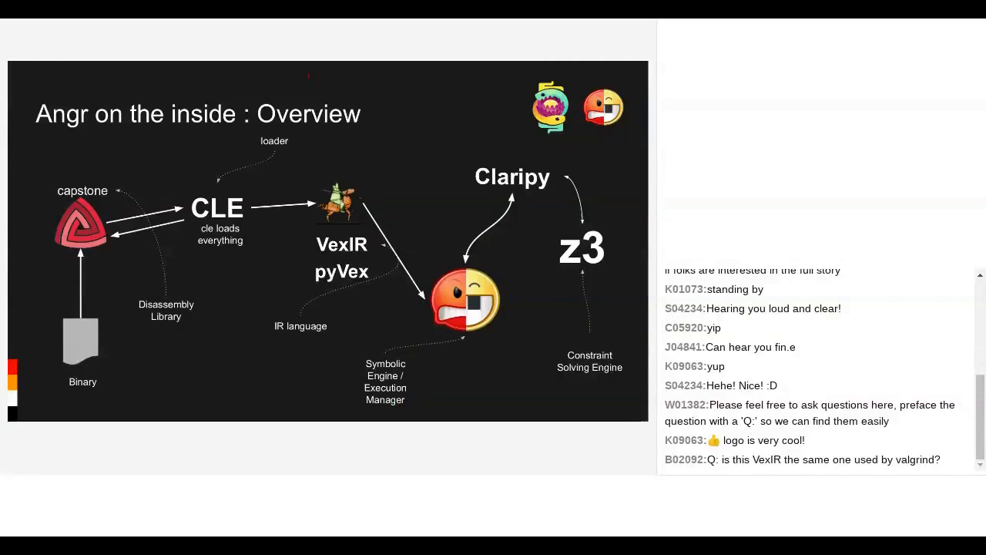
pyautogui.press('Right')
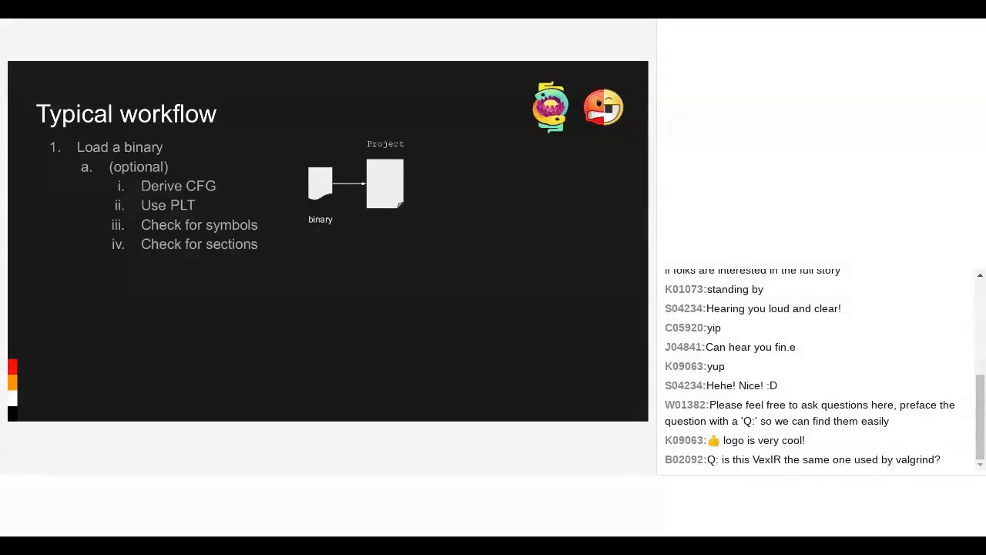
pyautogui.press('right')
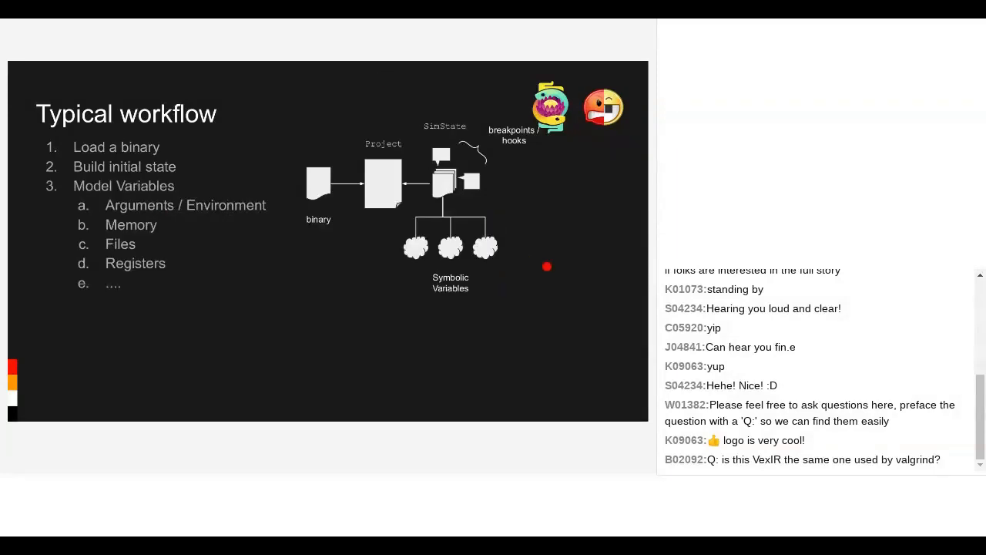
pyautogui.moveTo(526, 302)
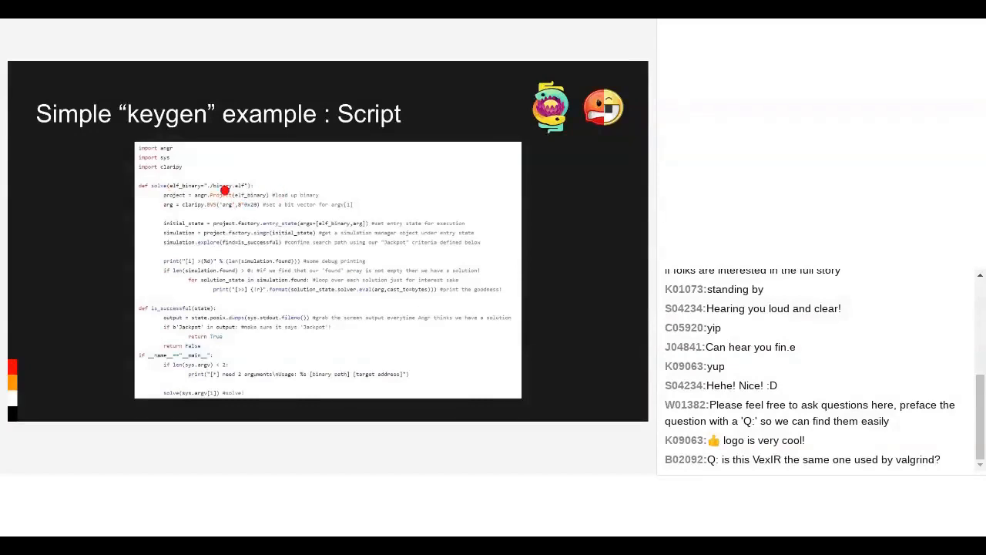
pyautogui.moveTo(234, 194)
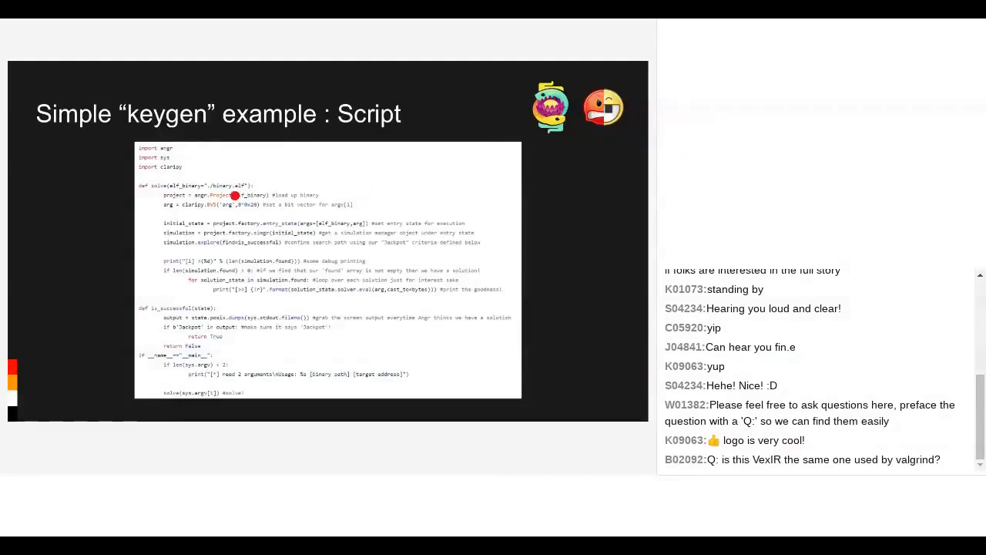
pyautogui.moveTo(406, 224)
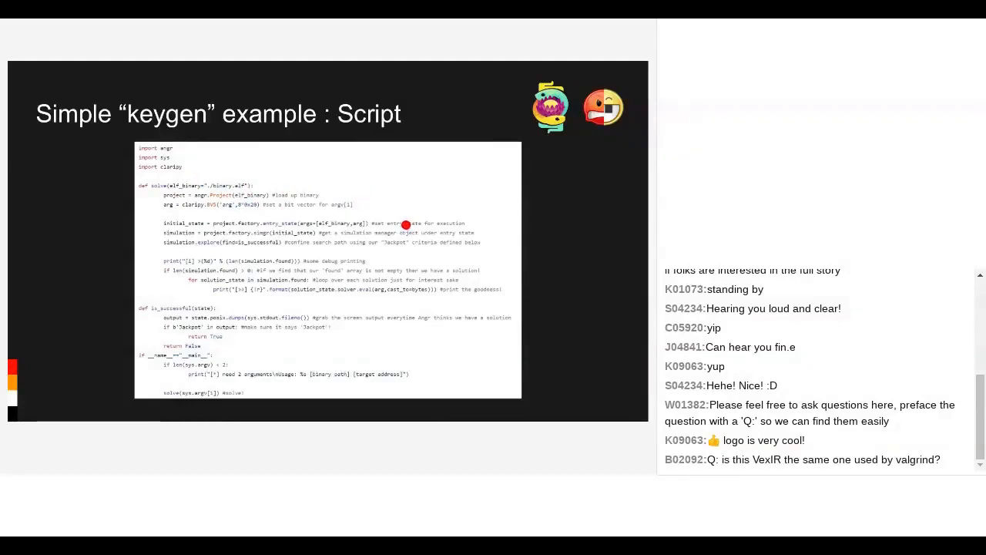
pyautogui.moveTo(397, 218)
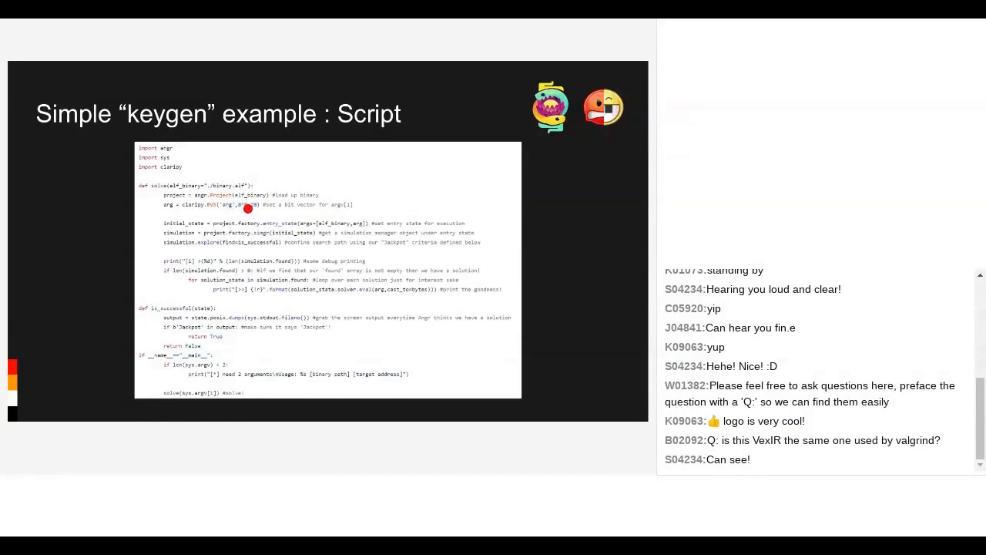
pyautogui.moveTo(256, 208)
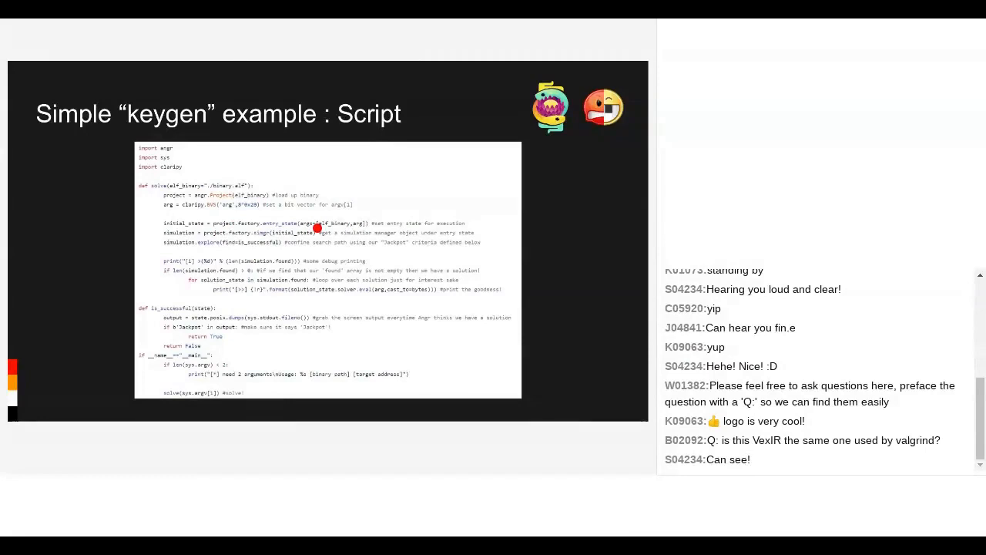
pyautogui.moveTo(265, 243)
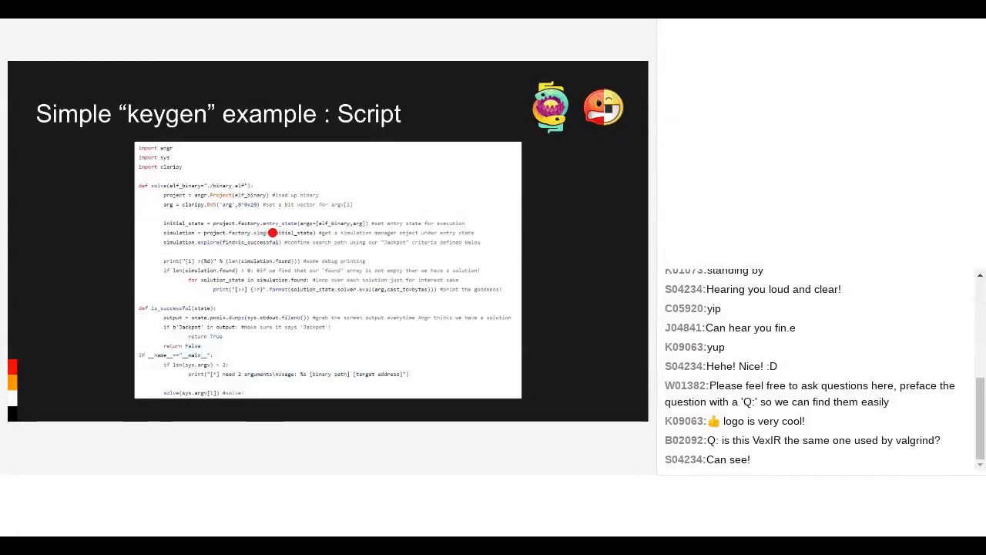
pyautogui.moveTo(240, 231)
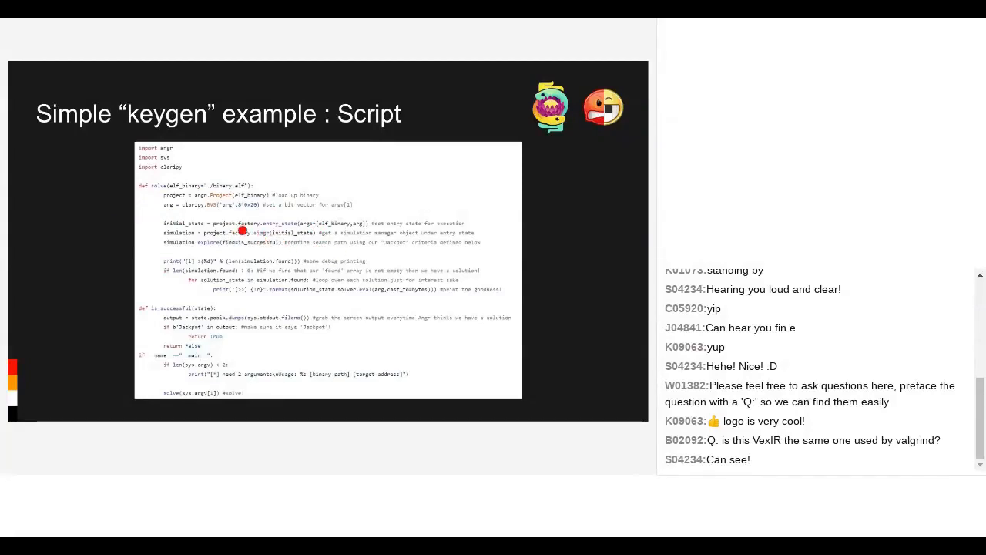
pyautogui.moveTo(452, 283)
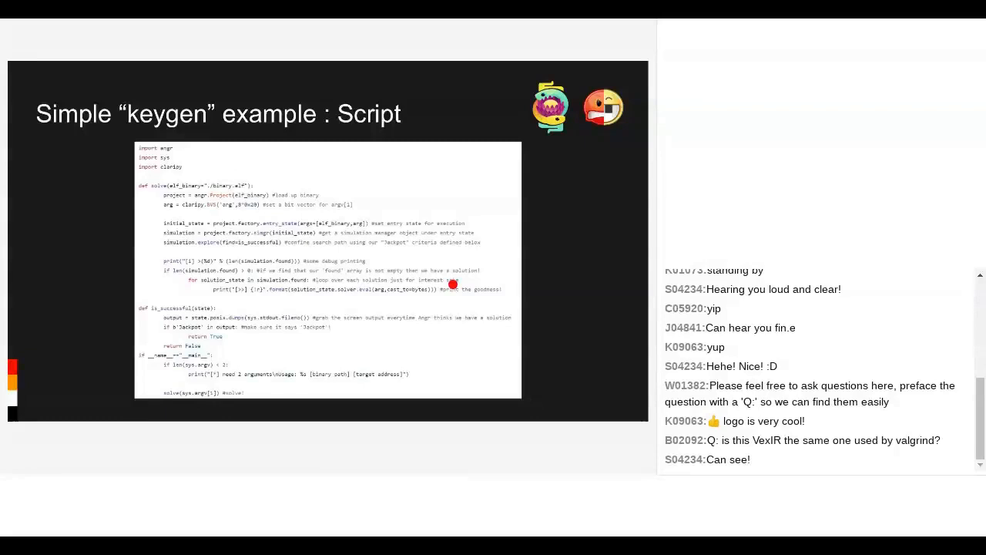
pyautogui.moveTo(268, 256)
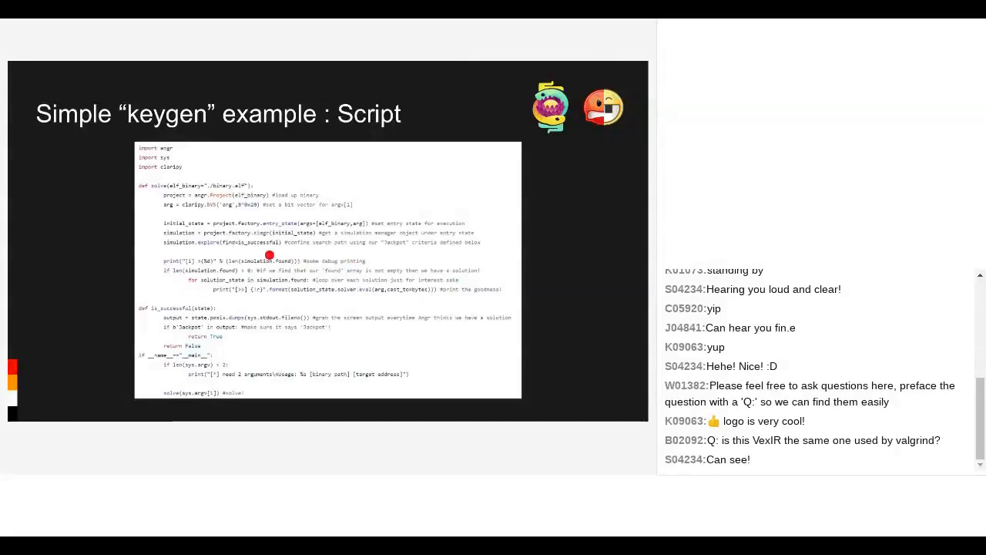
pyautogui.moveTo(394, 271)
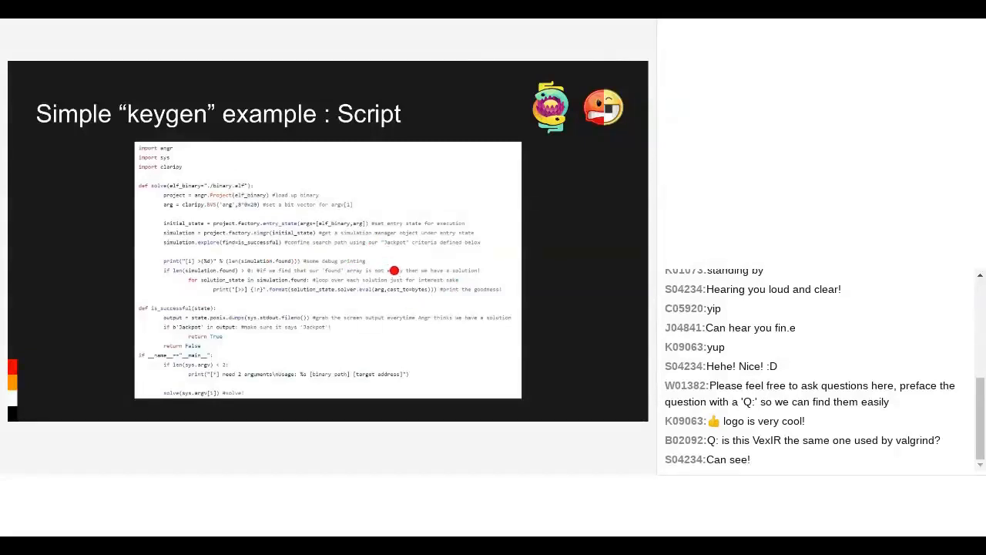
pyautogui.moveTo(407, 259)
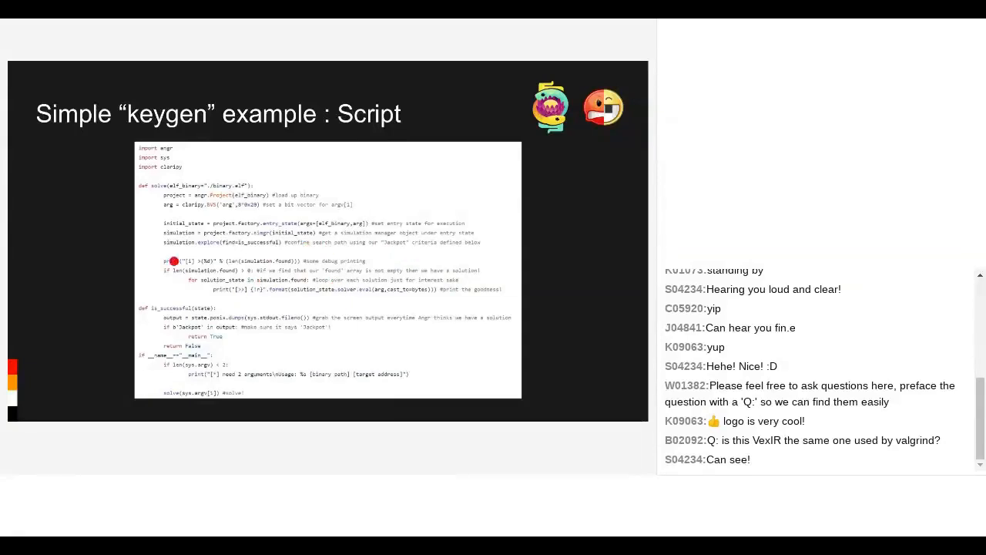
pyautogui.moveTo(376, 299)
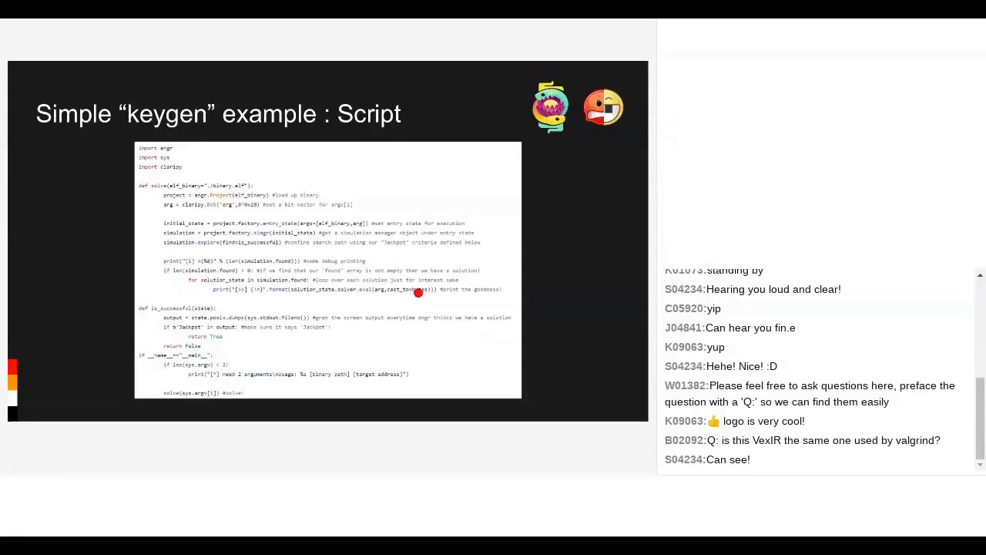
pyautogui.moveTo(392, 322)
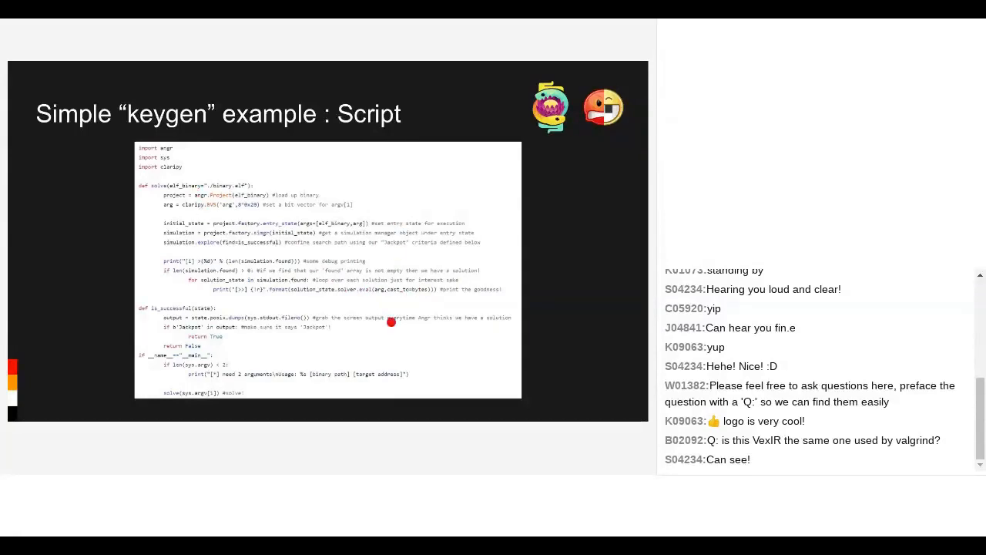
pyautogui.moveTo(401, 293)
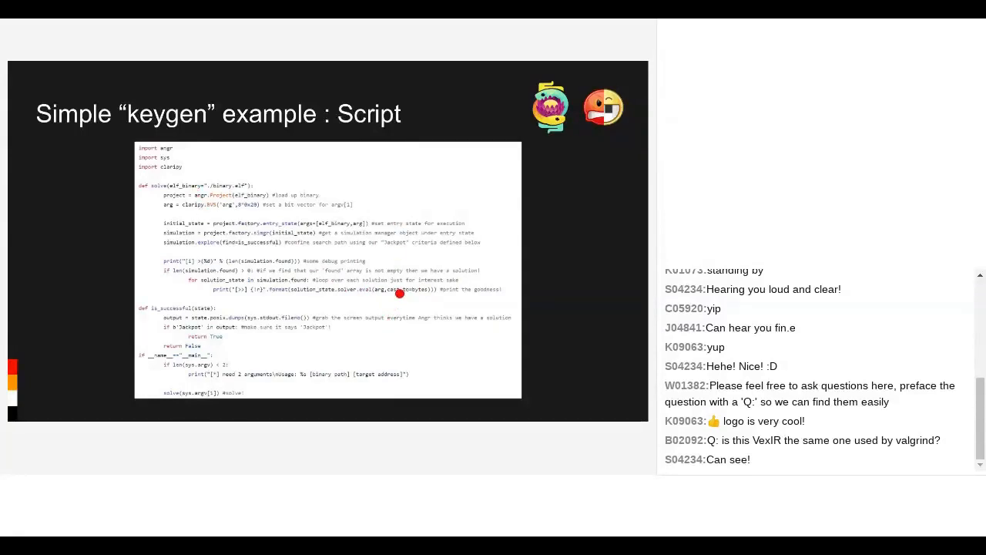
pyautogui.moveTo(357, 308)
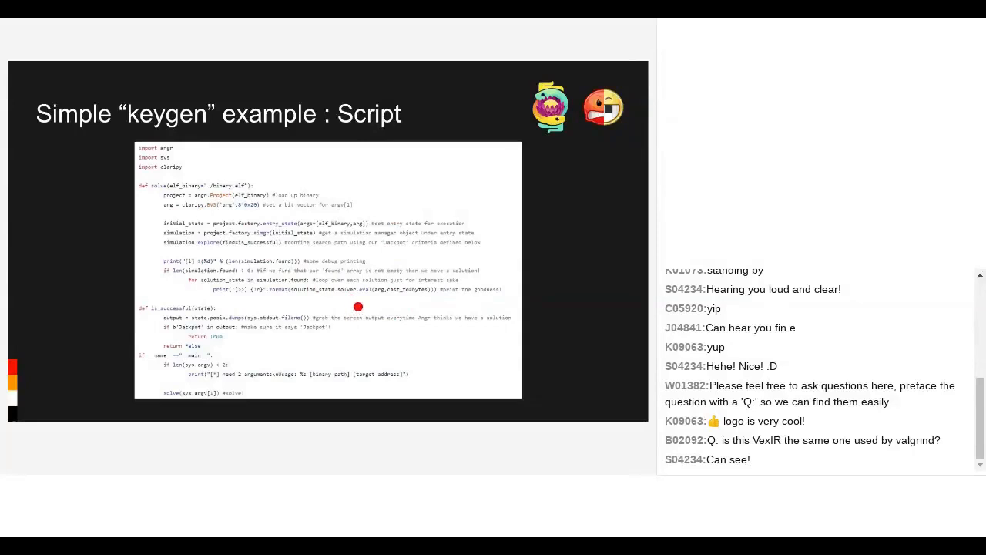
pyautogui.moveTo(379, 299)
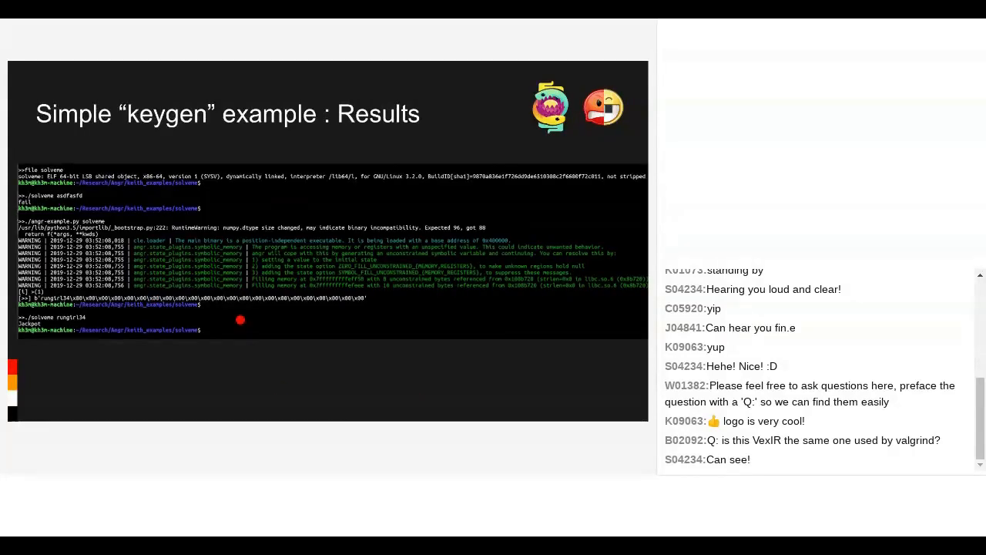
pyautogui.moveTo(441, 367)
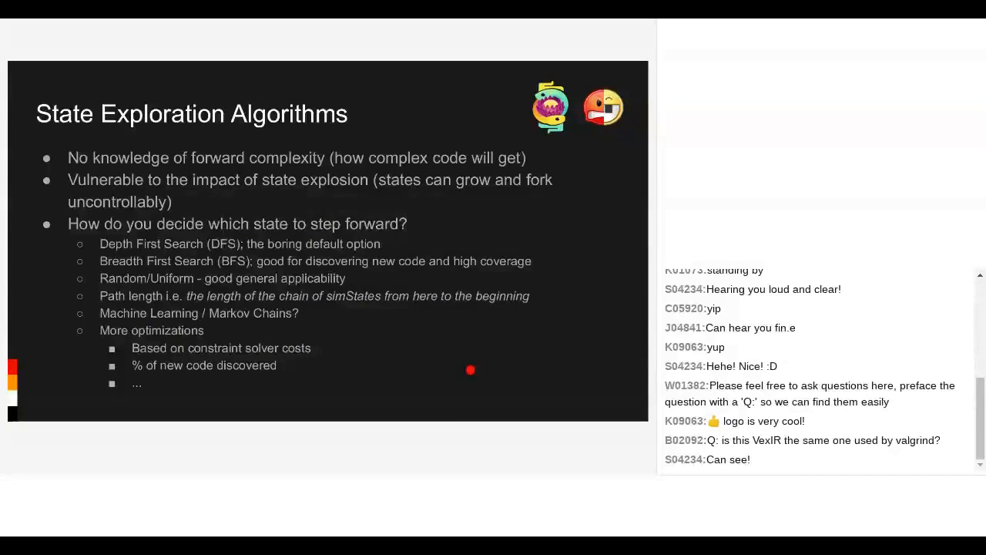
pyautogui.moveTo(452, 387)
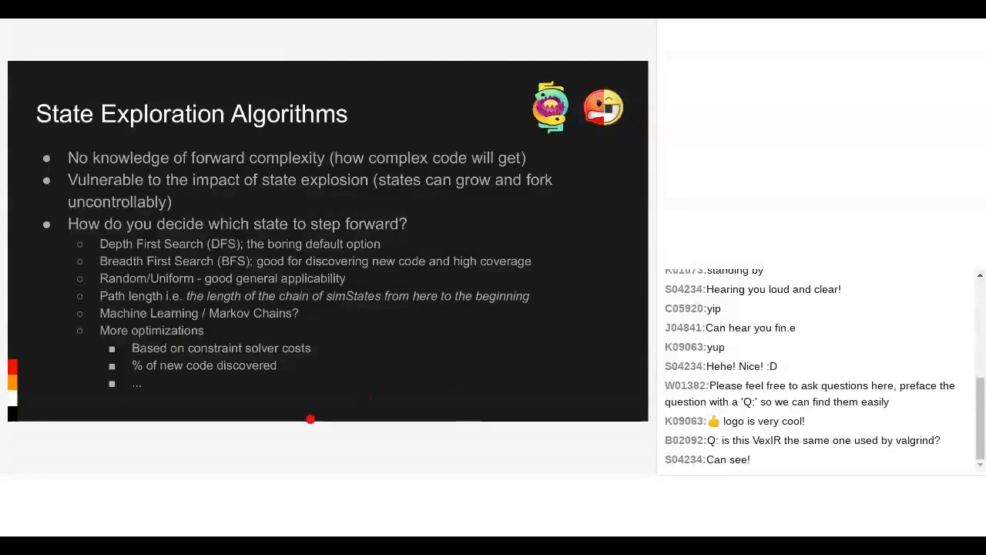
pyautogui.moveTo(465, 410)
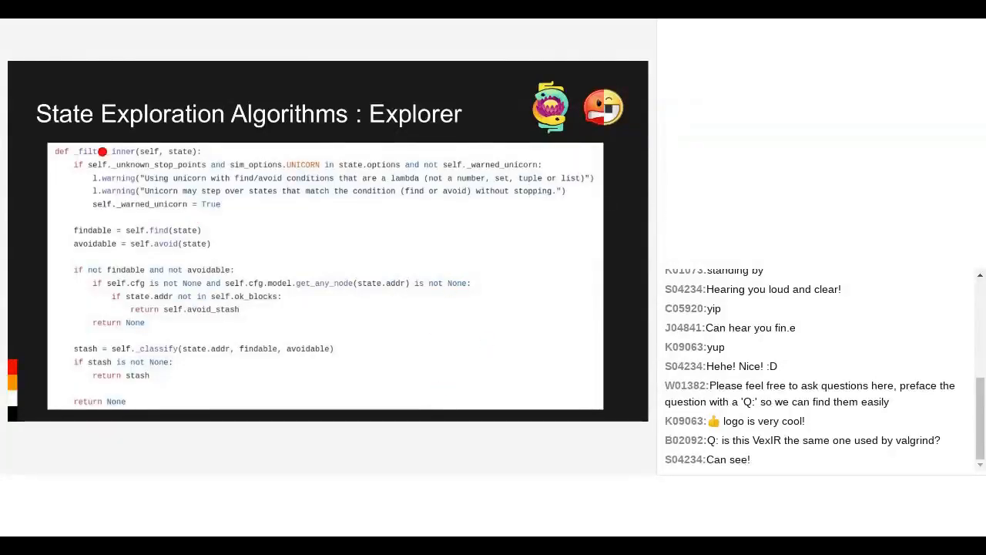
pyautogui.moveTo(509, 364)
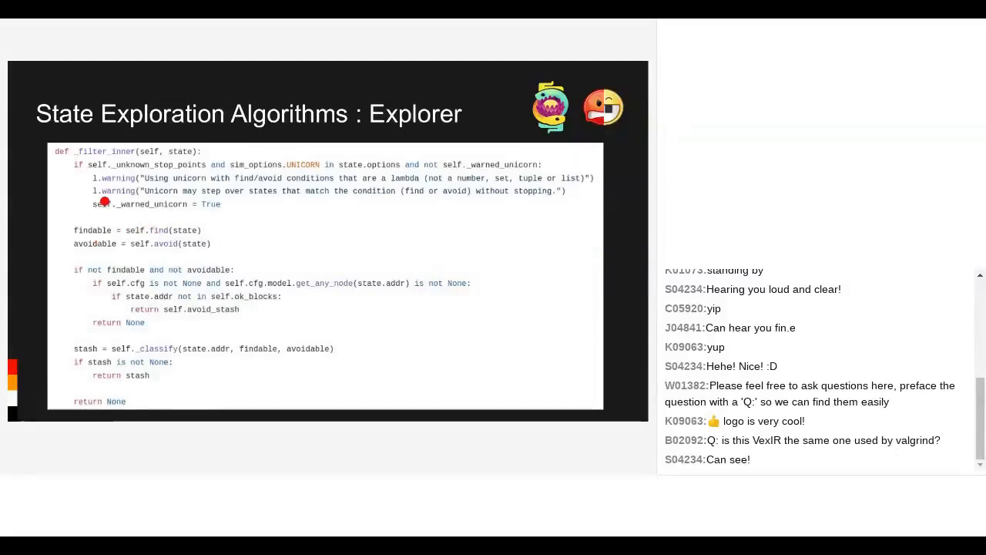
pyautogui.moveTo(166, 225)
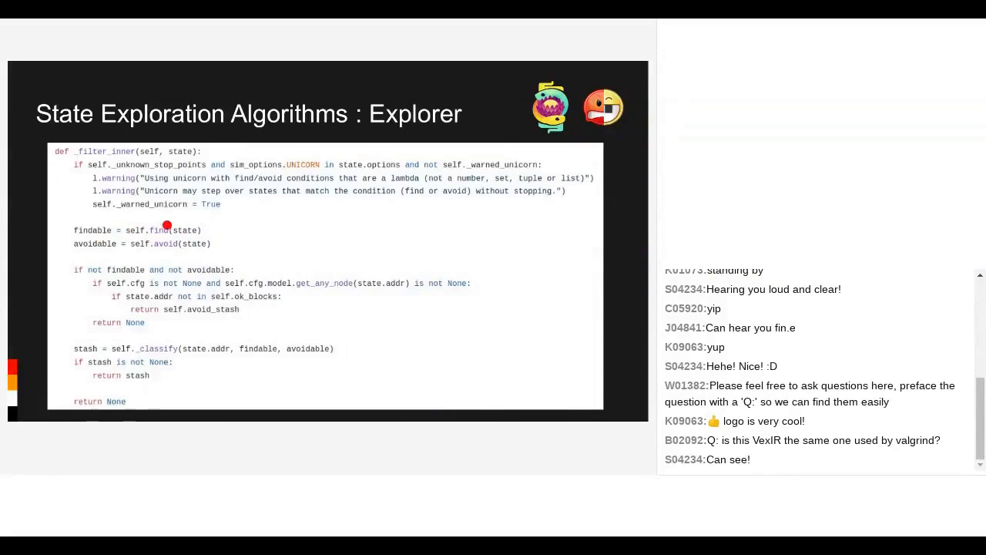
pyautogui.moveTo(219, 300)
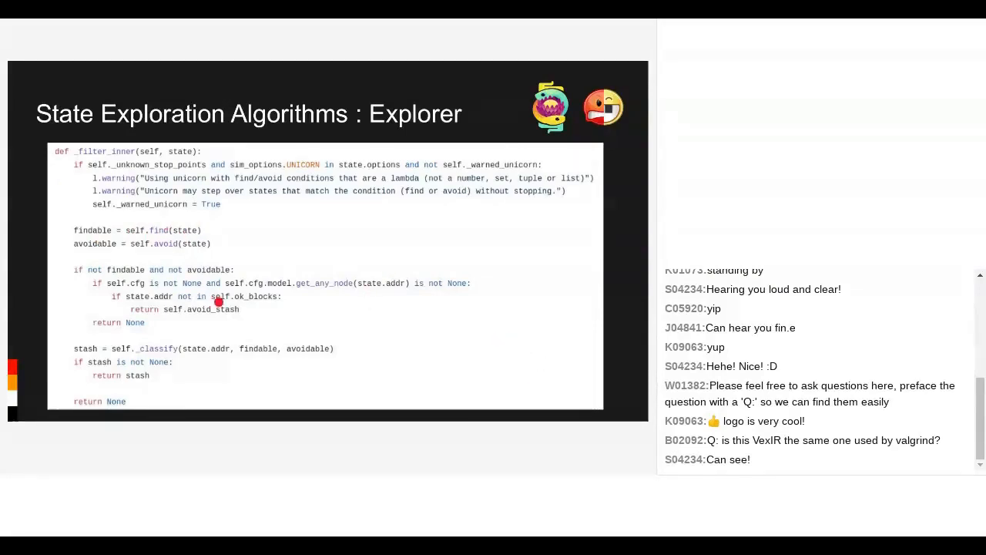
pyautogui.moveTo(500, 316)
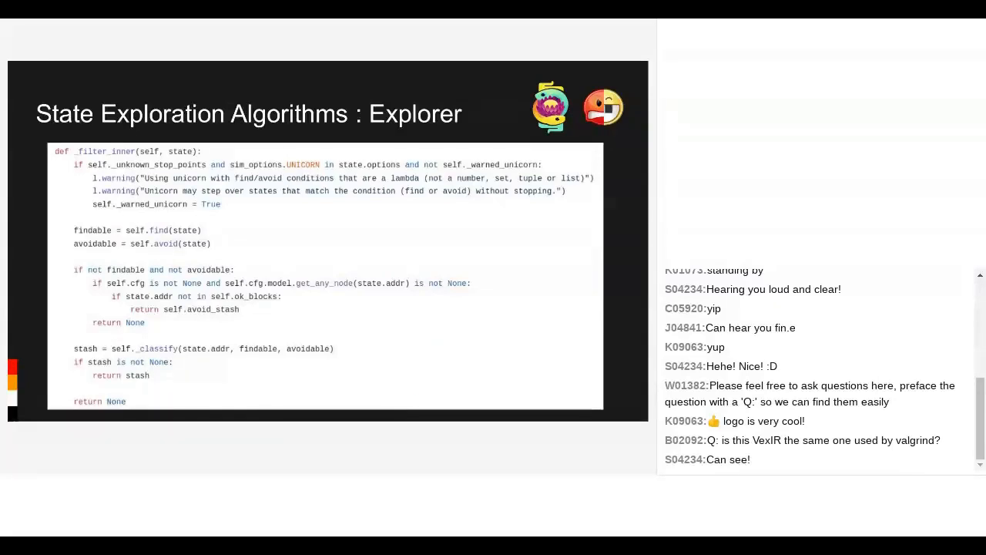
pyautogui.press('Right')
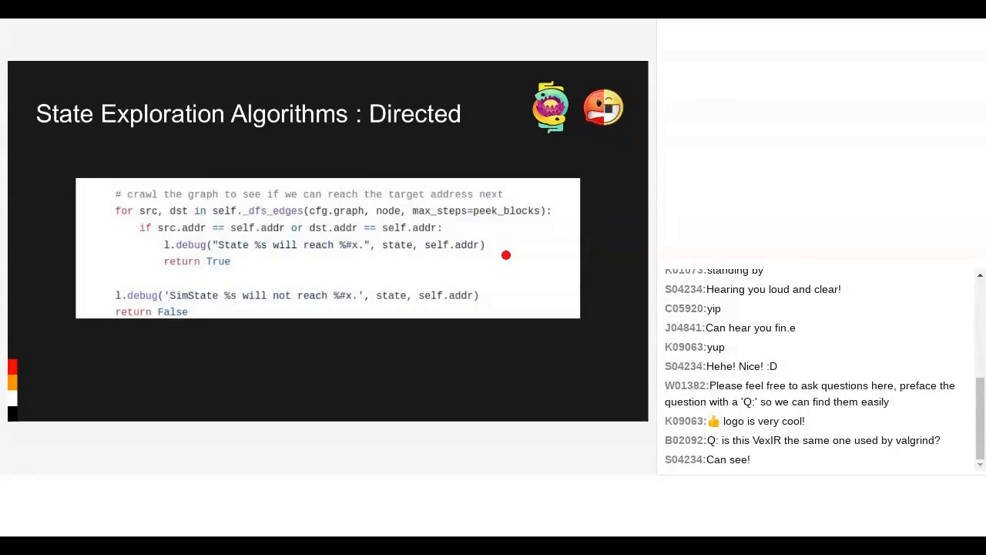
pyautogui.moveTo(488, 237)
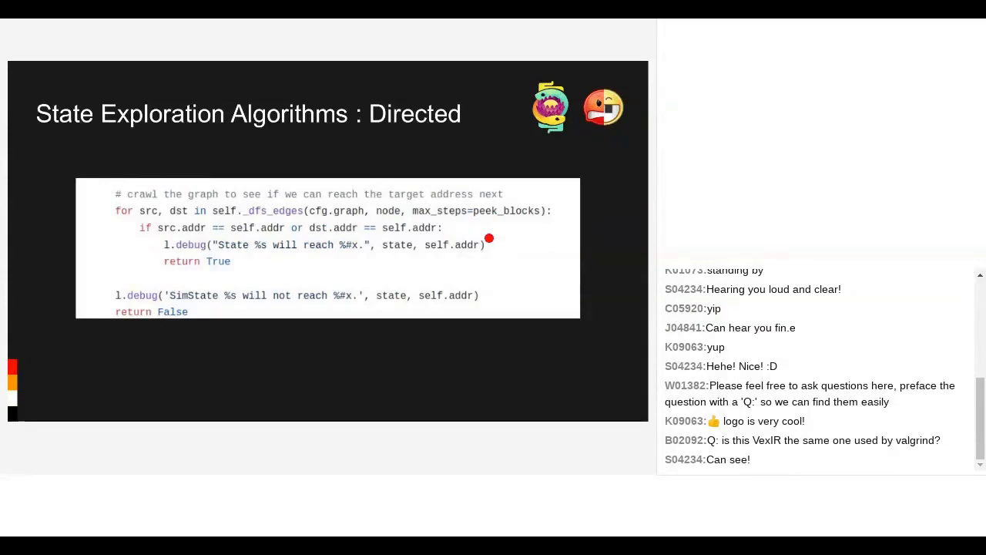
pyautogui.moveTo(513, 276)
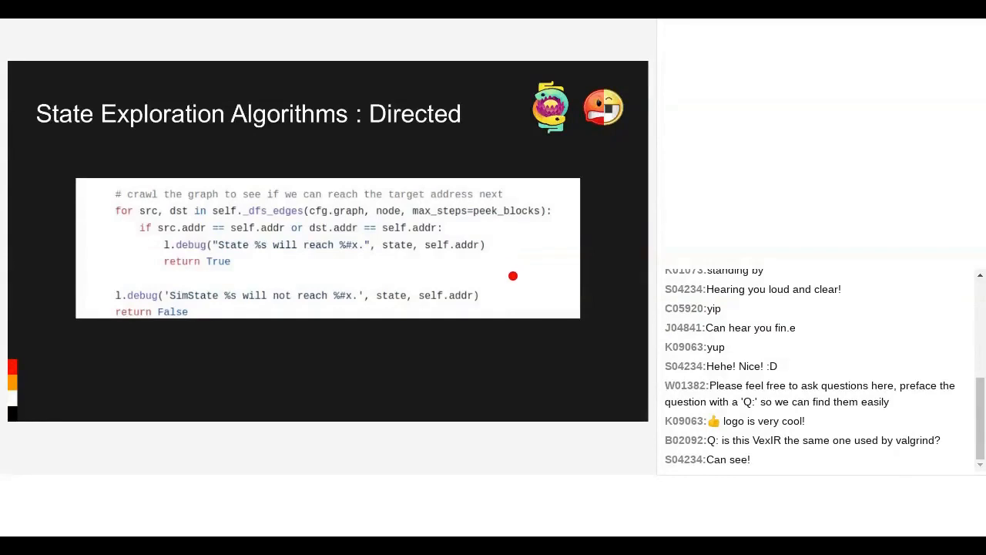
pyautogui.moveTo(522, 345)
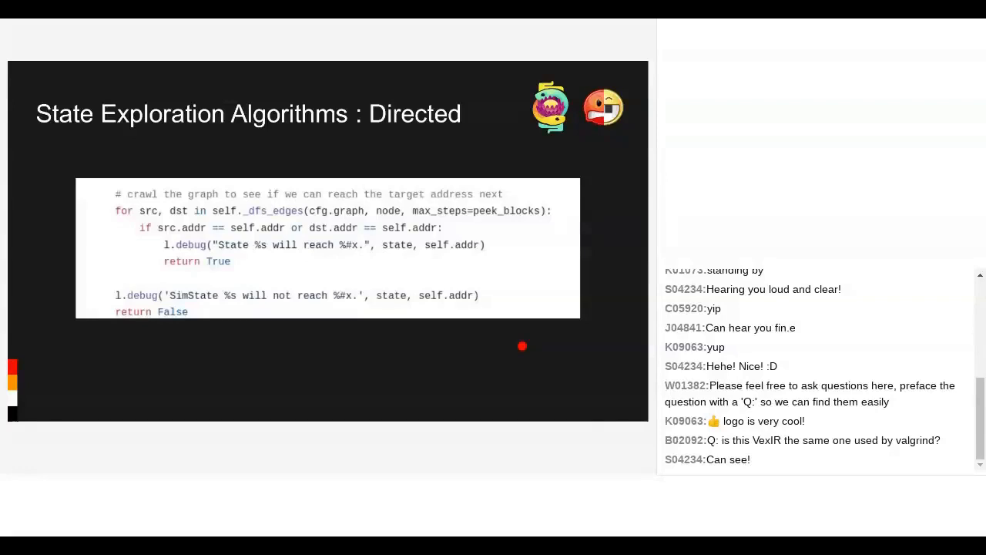
pyautogui.moveTo(561, 327)
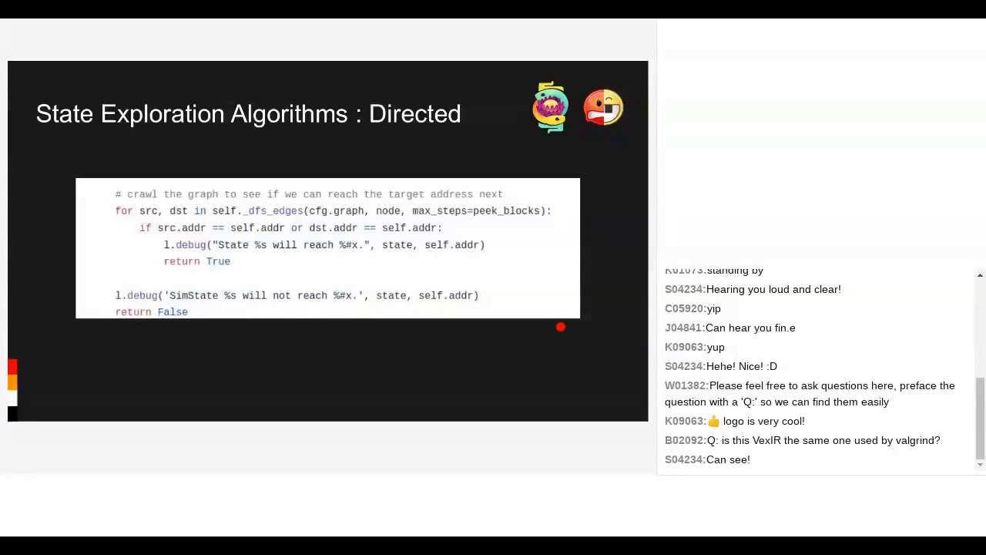
pyautogui.moveTo(511, 354)
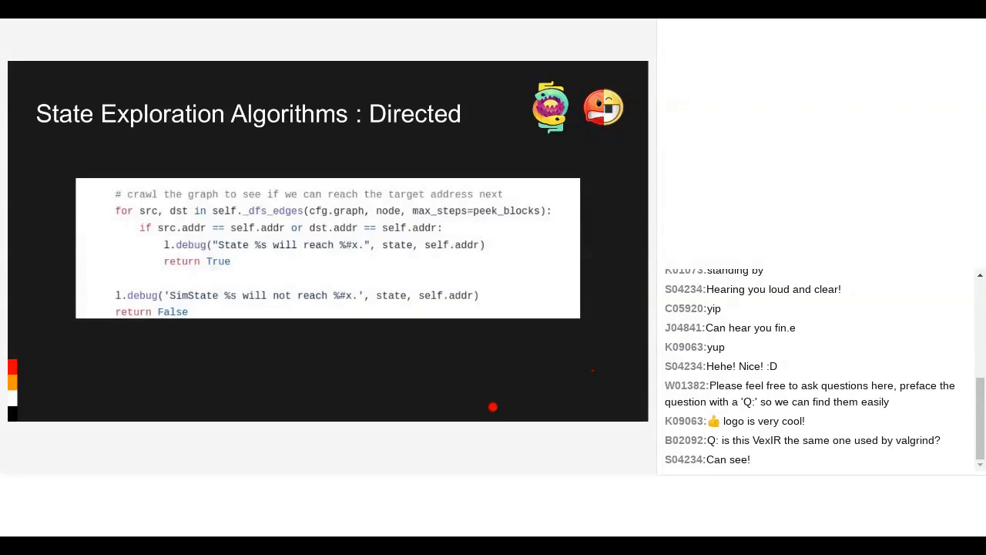
pyautogui.moveTo(456, 351)
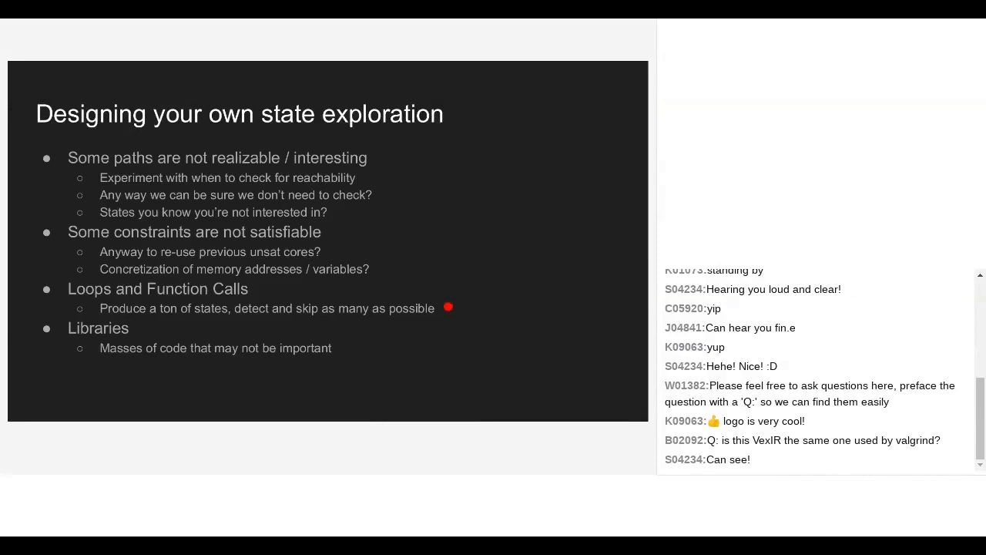
pyautogui.moveTo(524, 265)
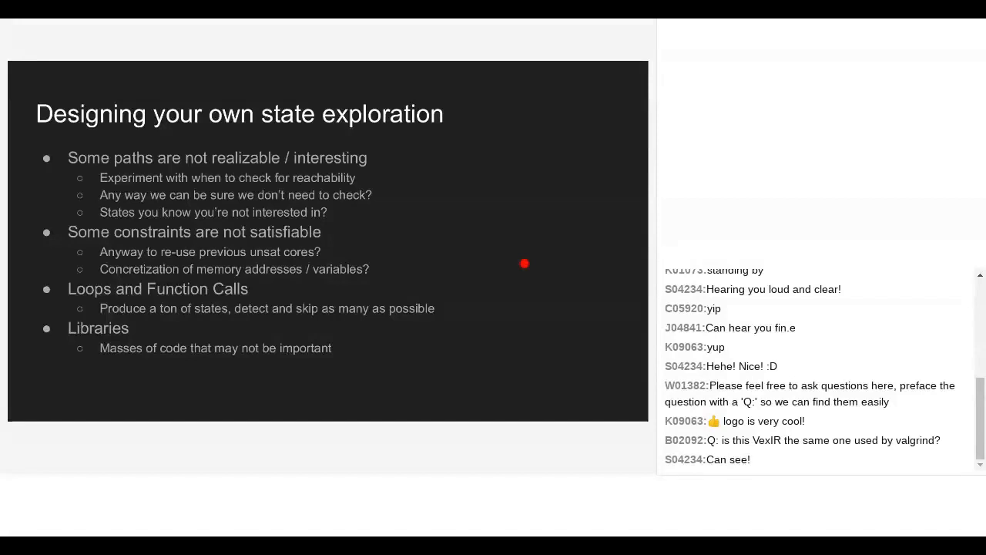
pyautogui.moveTo(502, 308)
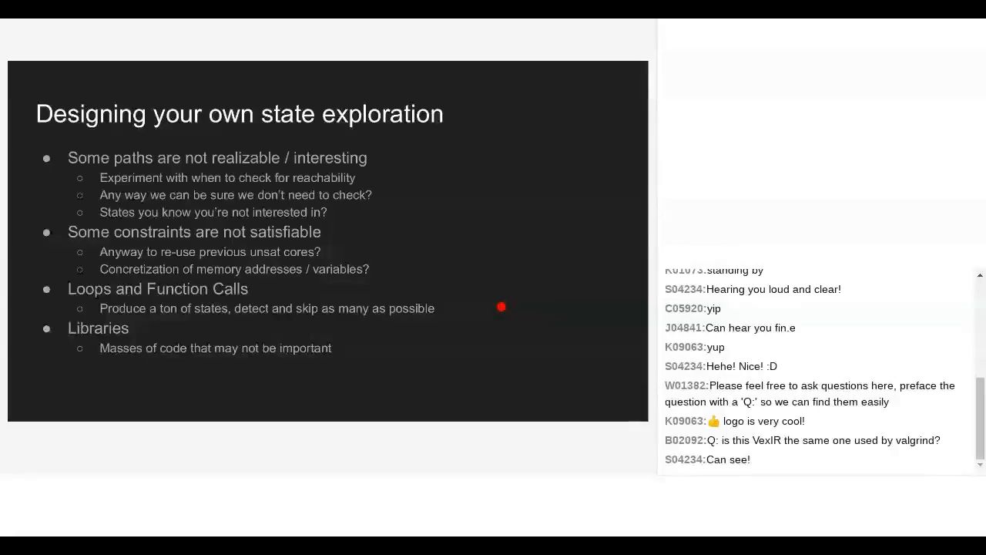
pyautogui.press('Right')
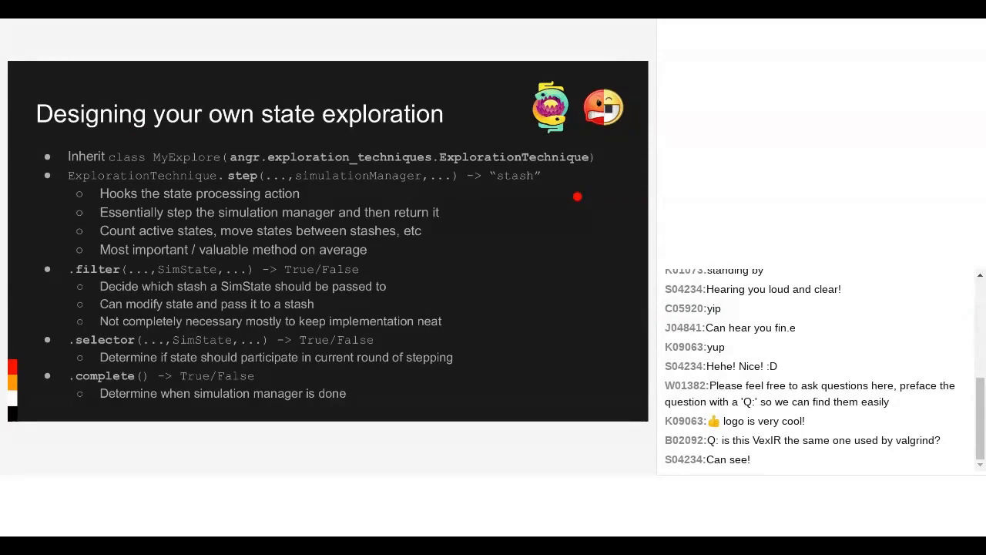
pyautogui.moveTo(485, 228)
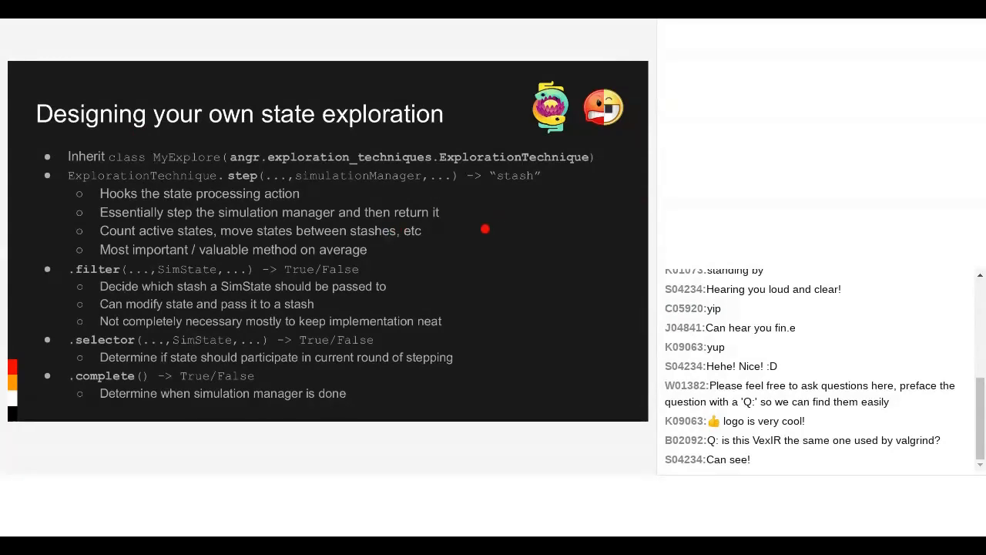
pyautogui.moveTo(481, 259)
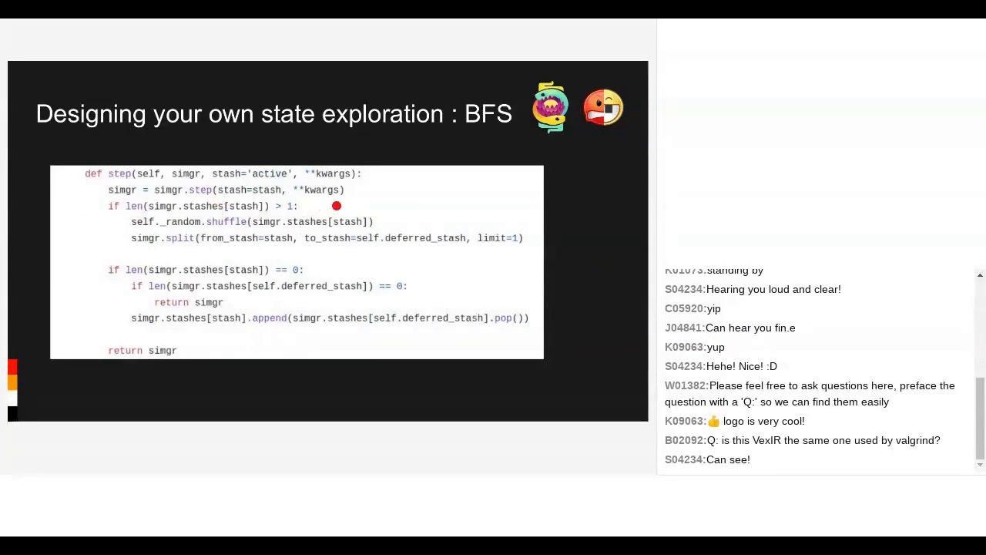
pyautogui.moveTo(280, 216)
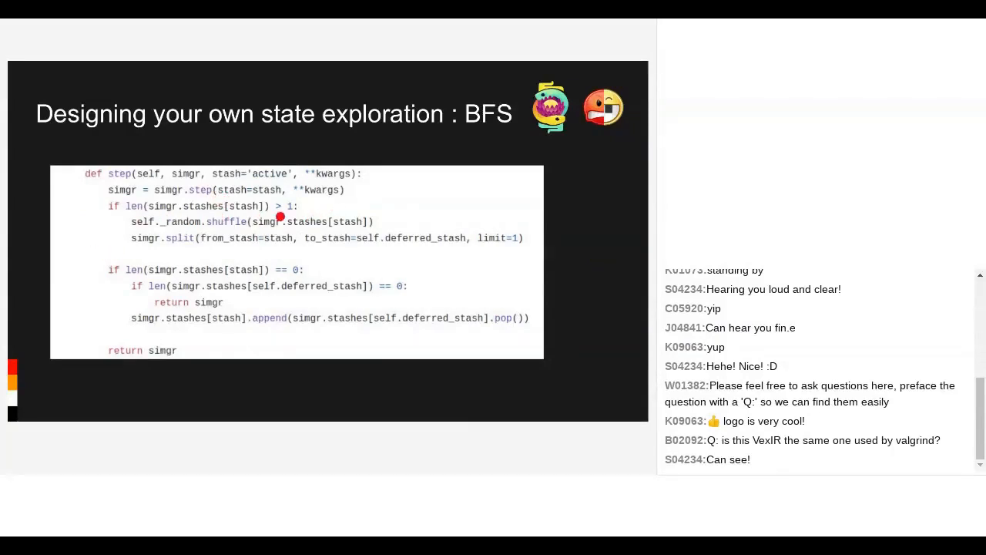
pyautogui.moveTo(441, 212)
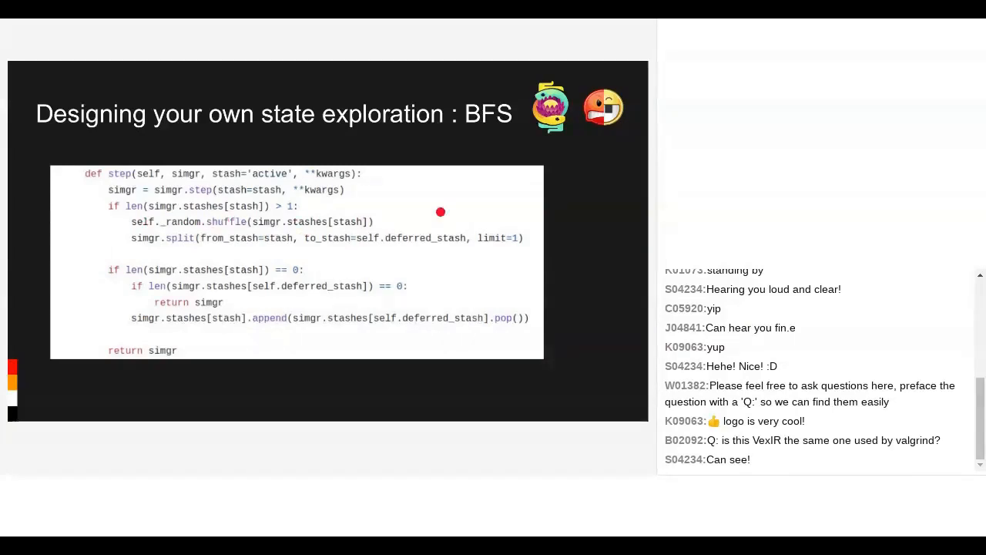
pyautogui.moveTo(502, 237)
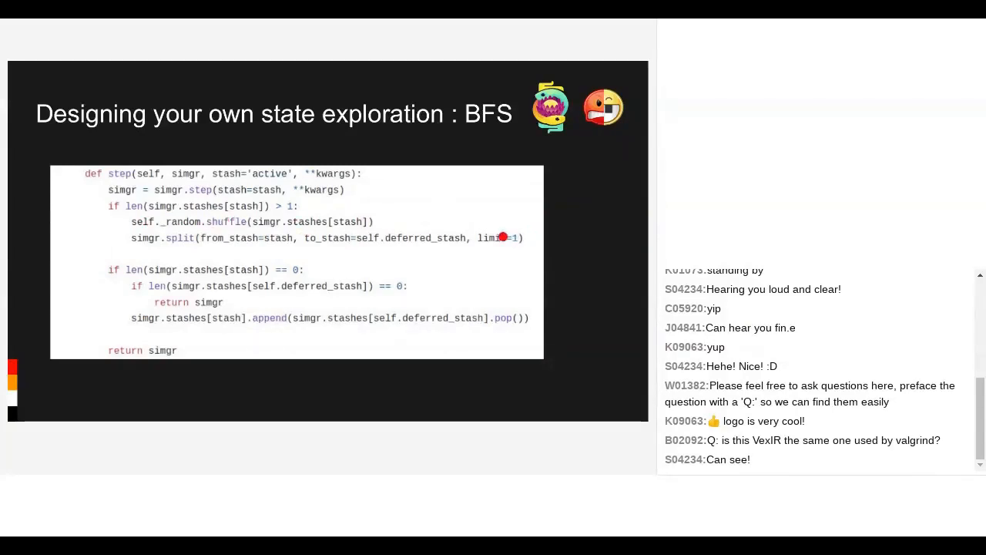
pyautogui.moveTo(493, 241)
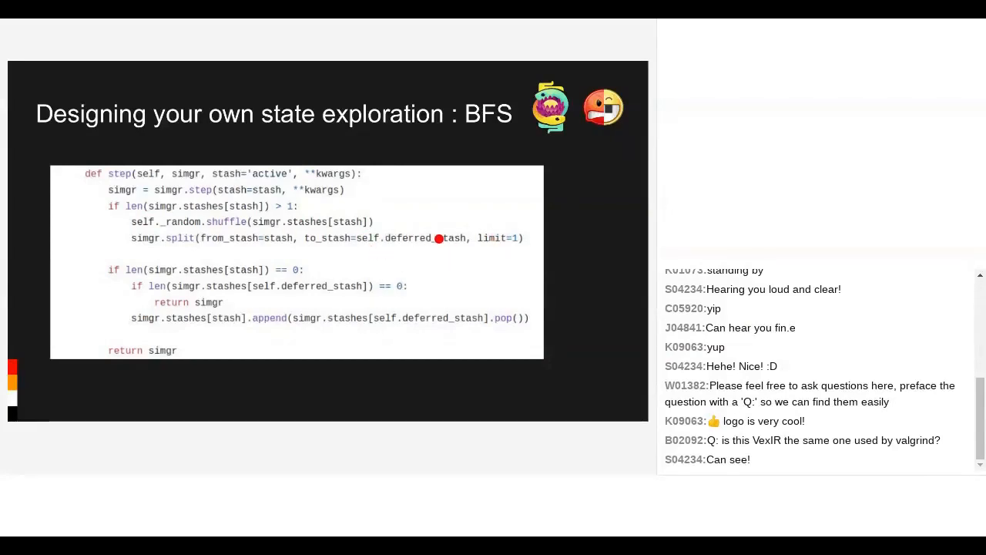
pyautogui.moveTo(465, 195)
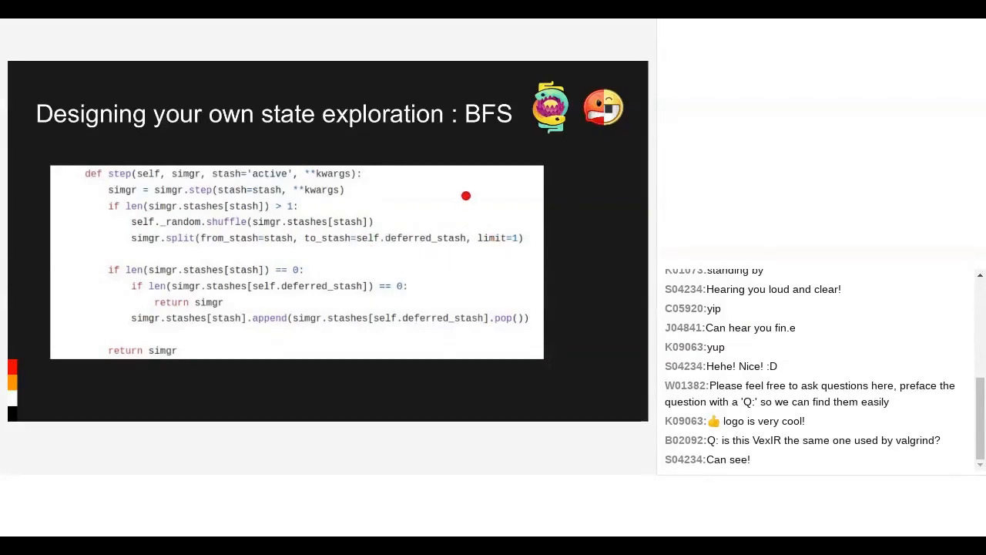
pyautogui.moveTo(431, 219)
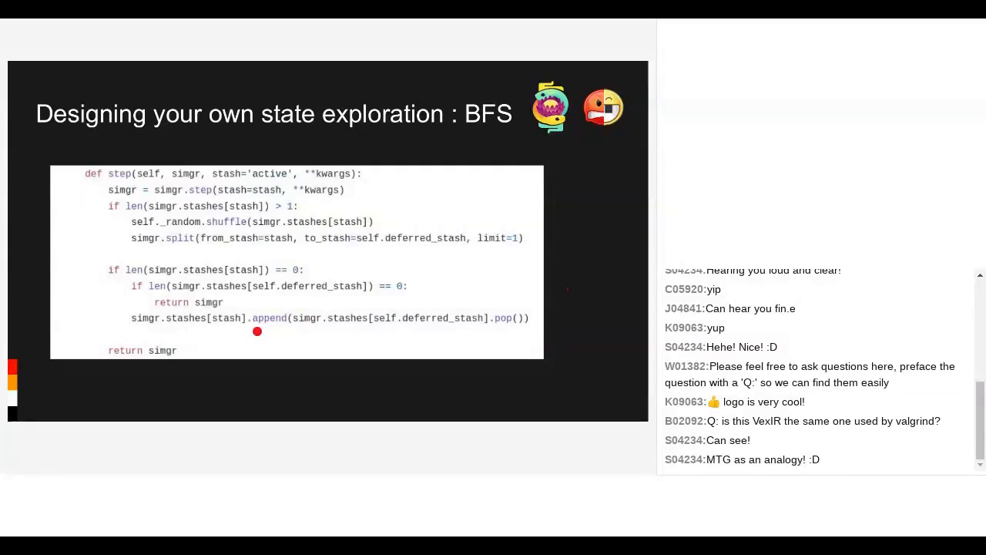
pyautogui.moveTo(321, 332)
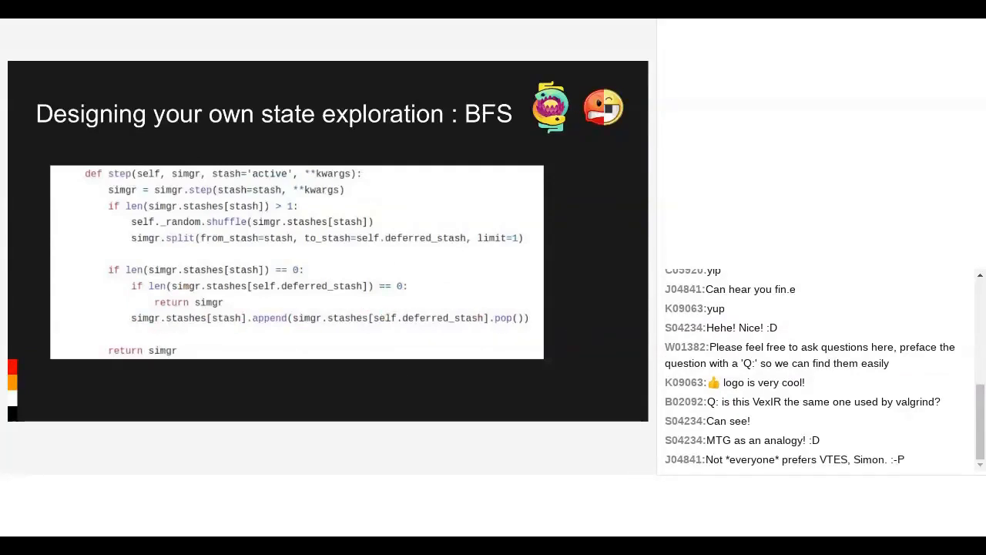
pyautogui.press('Right')
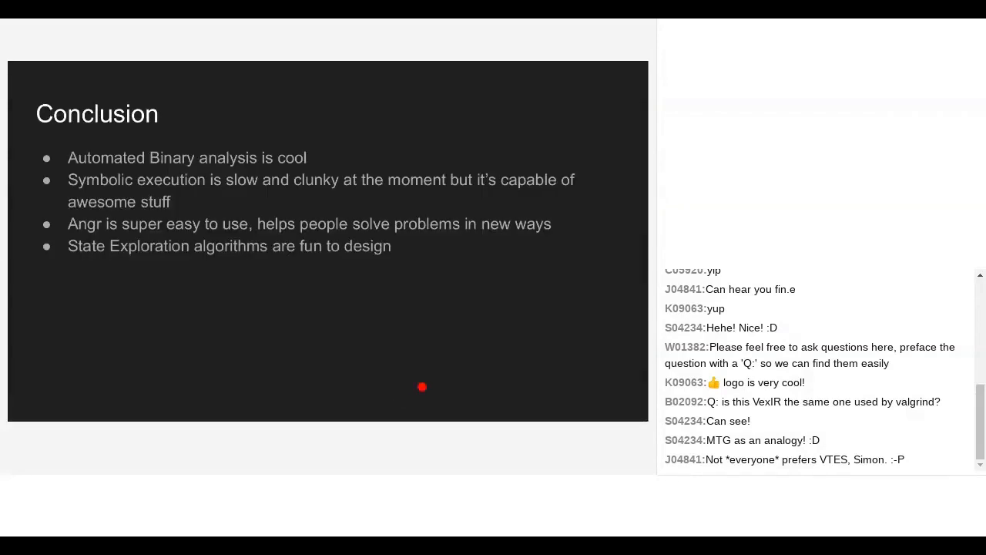
pyautogui.moveTo(478, 199)
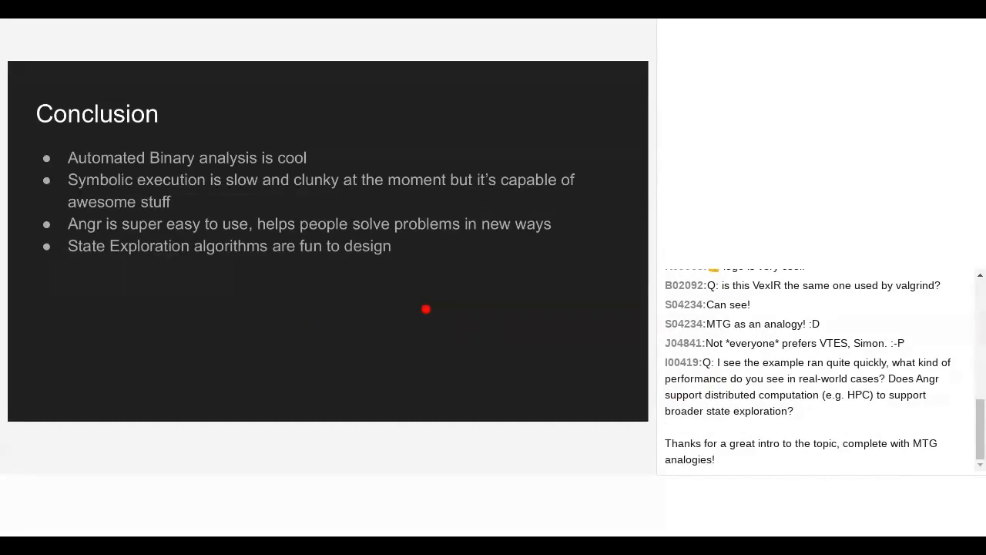
pyautogui.moveTo(572, 271)
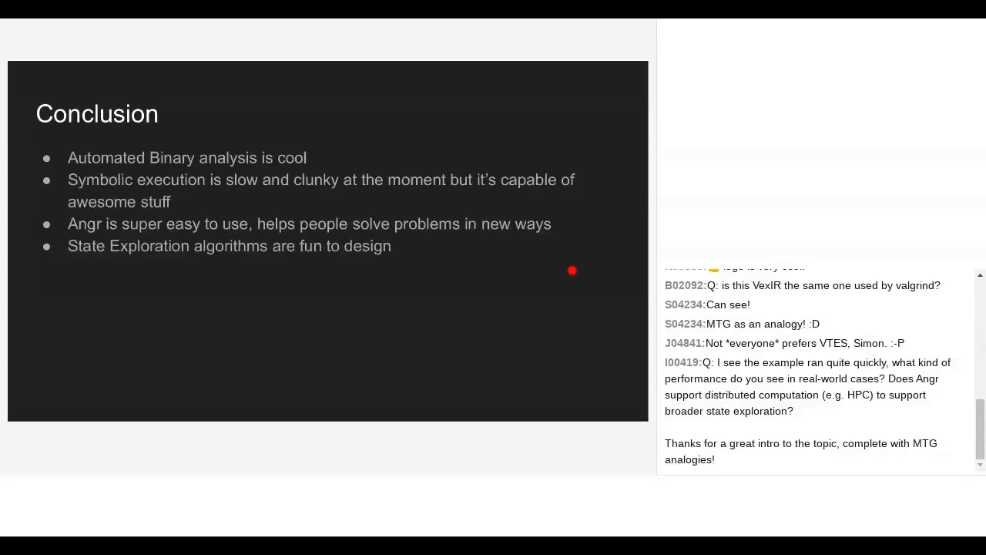
pyautogui.moveTo(236, 371)
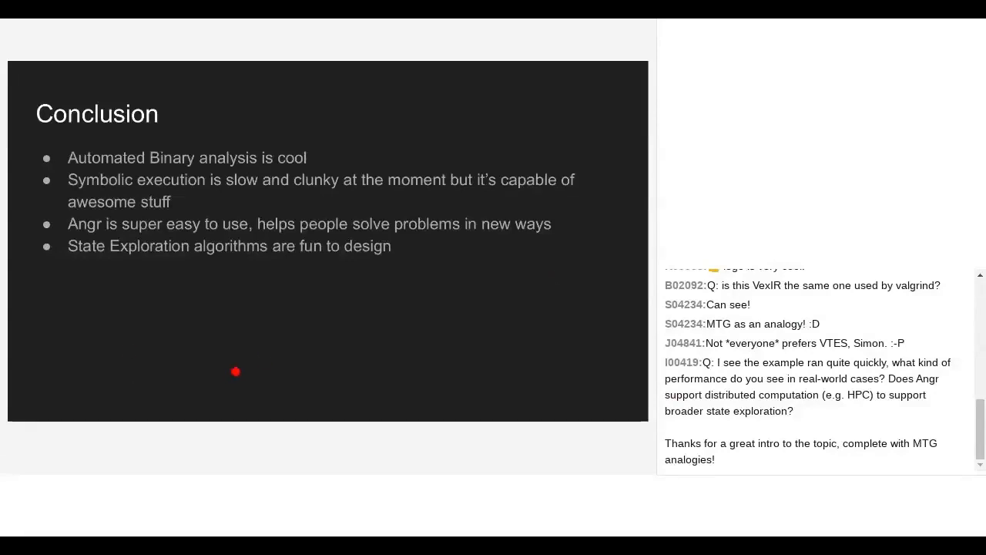
pyautogui.moveTo(335, 299)
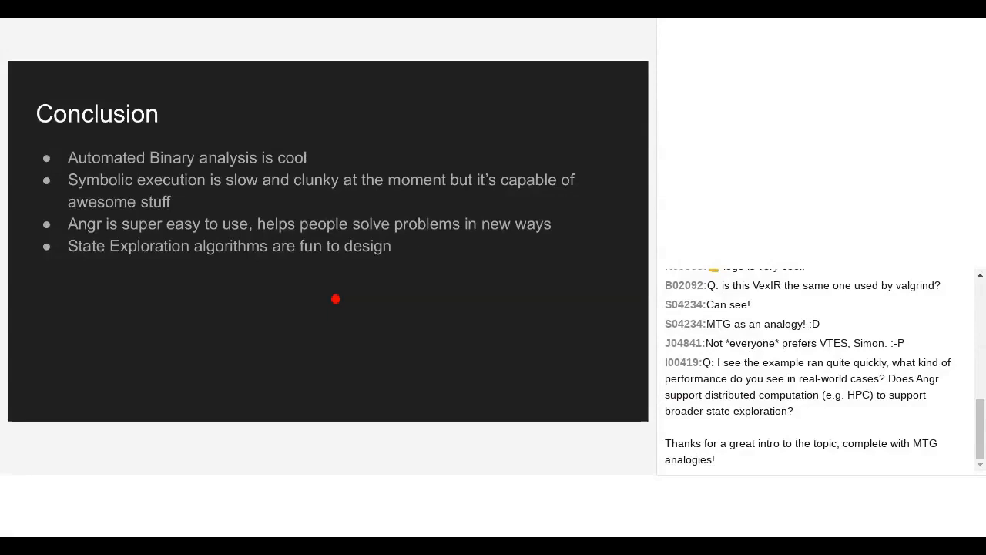
pyautogui.moveTo(157, 324)
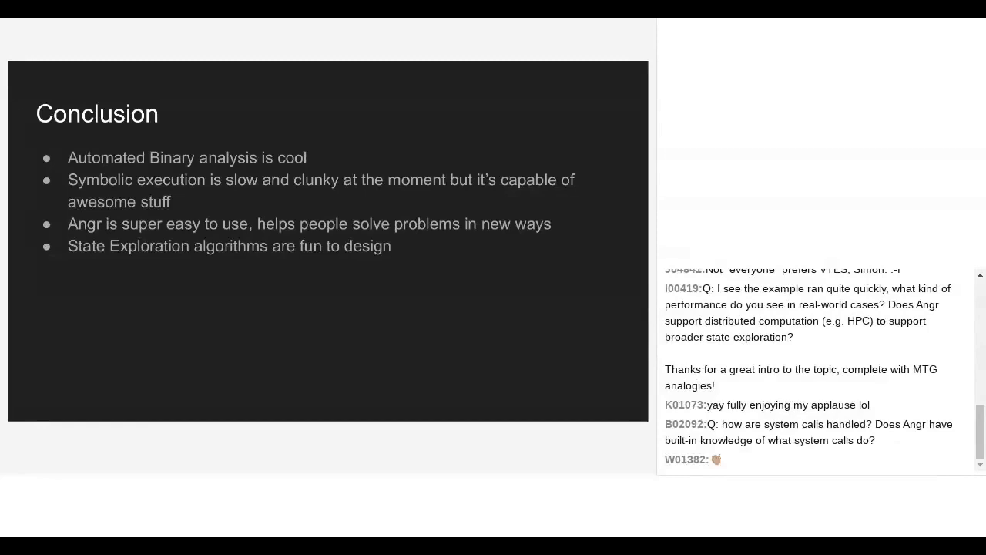
pyautogui.scroll(-3)
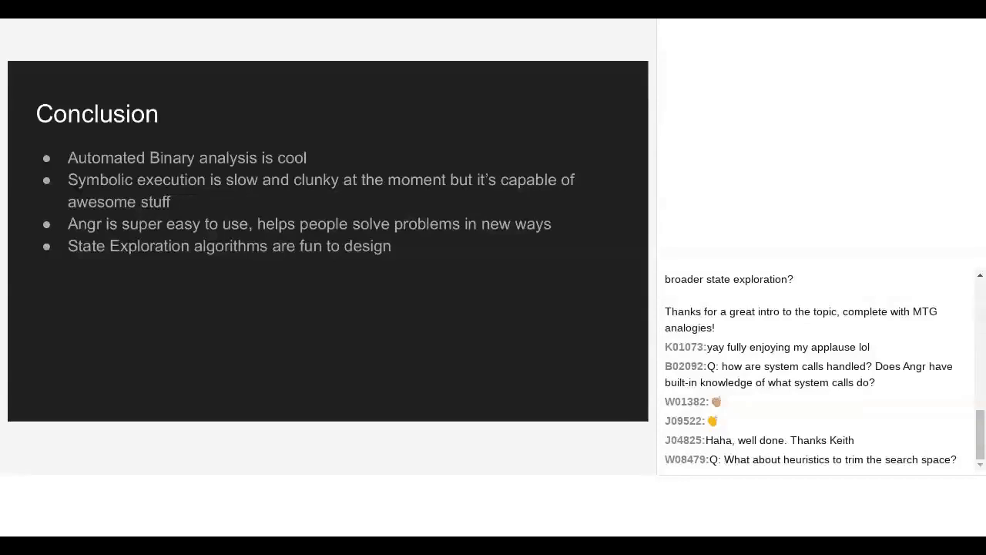
pyautogui.scroll(-3)
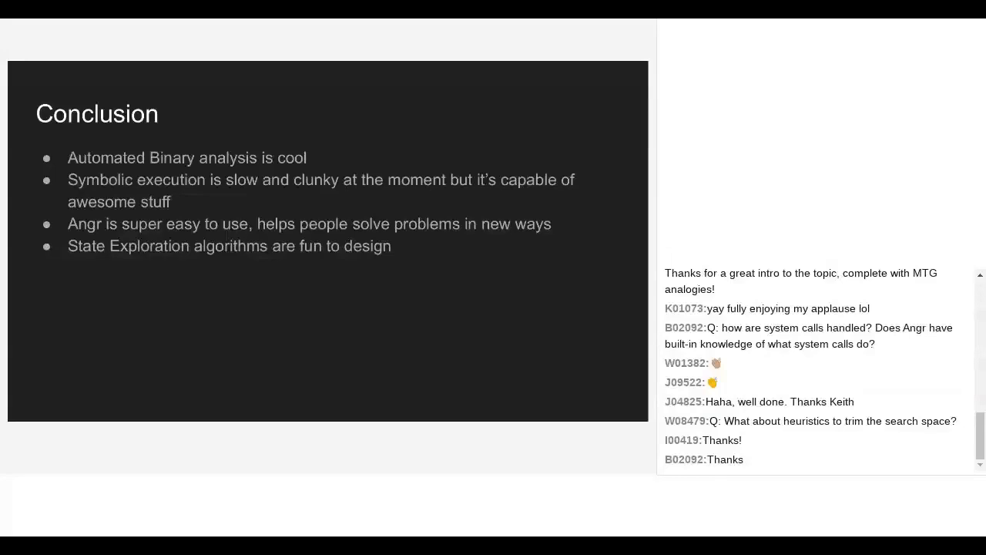
pyautogui.scroll(-3)
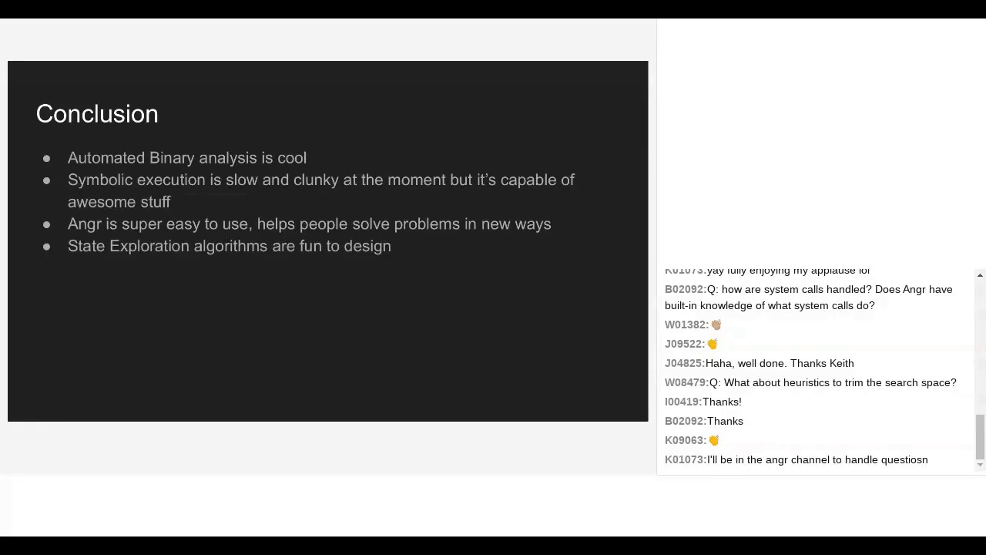
pyautogui.scroll(-3)
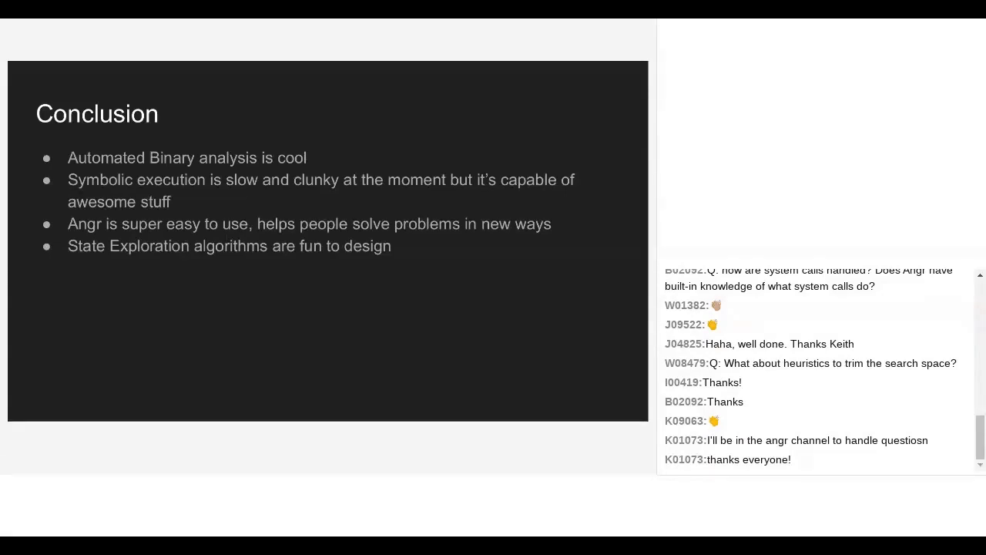
pyautogui.scroll(-3)
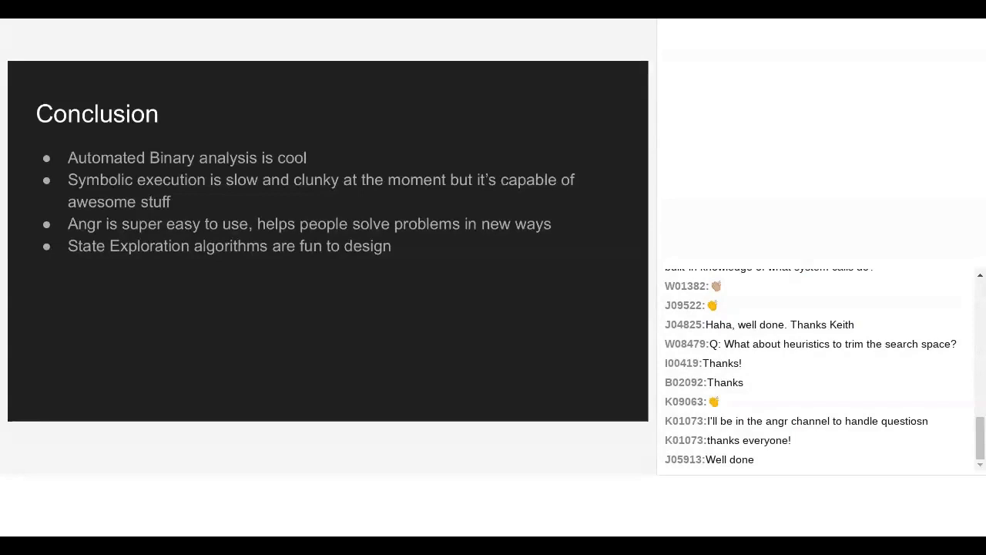